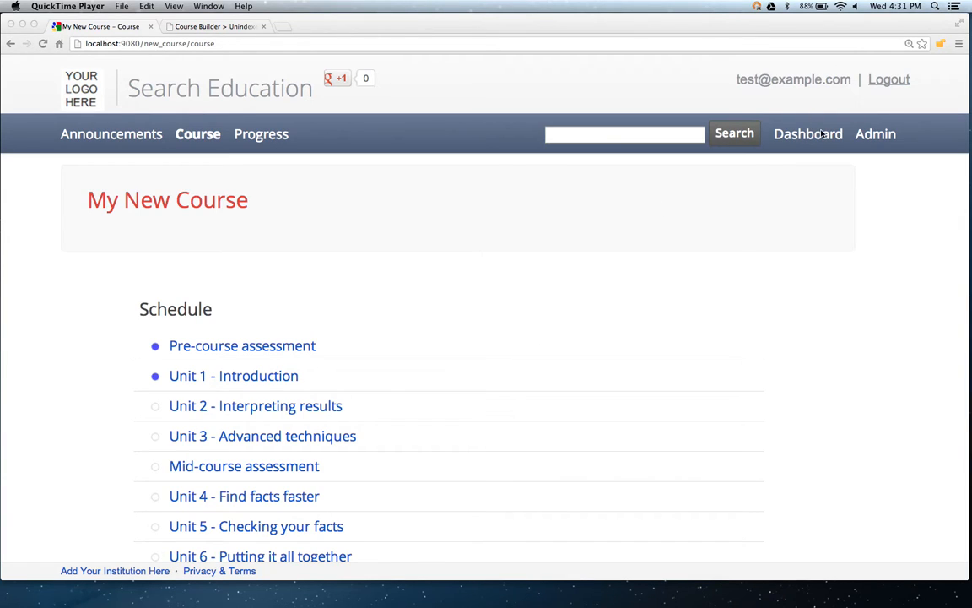
- Show the My New Course dashboard outline listing its pages, units and lessons
click(806, 134)
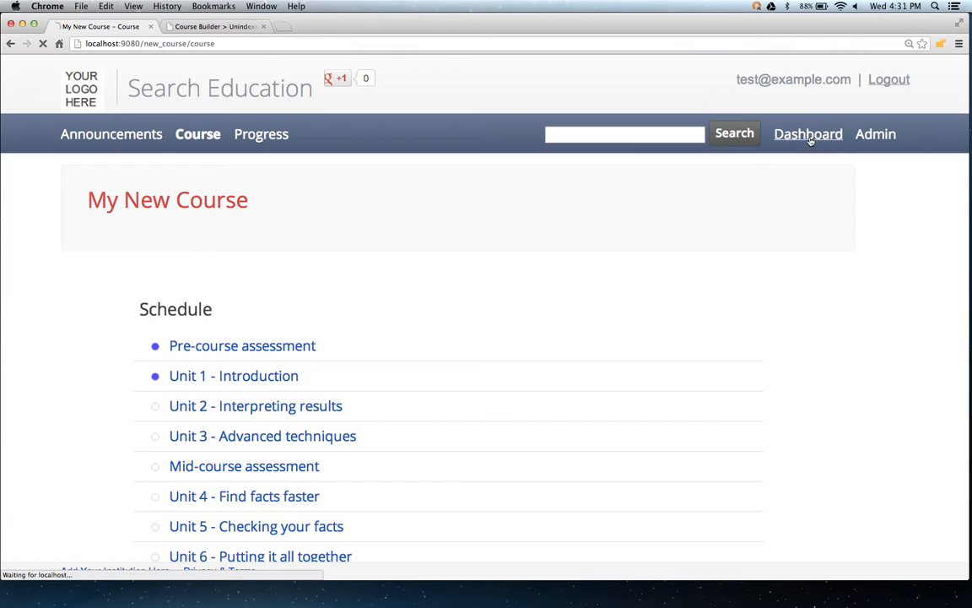
click(807, 133)
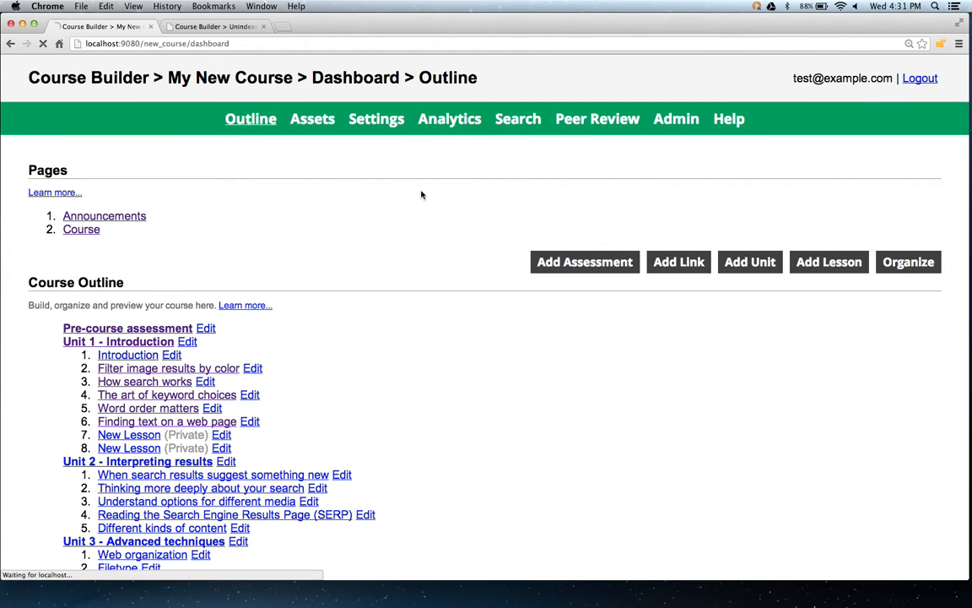
- View the analytics page with enrollment, assessment and student progress charts
click(449, 118)
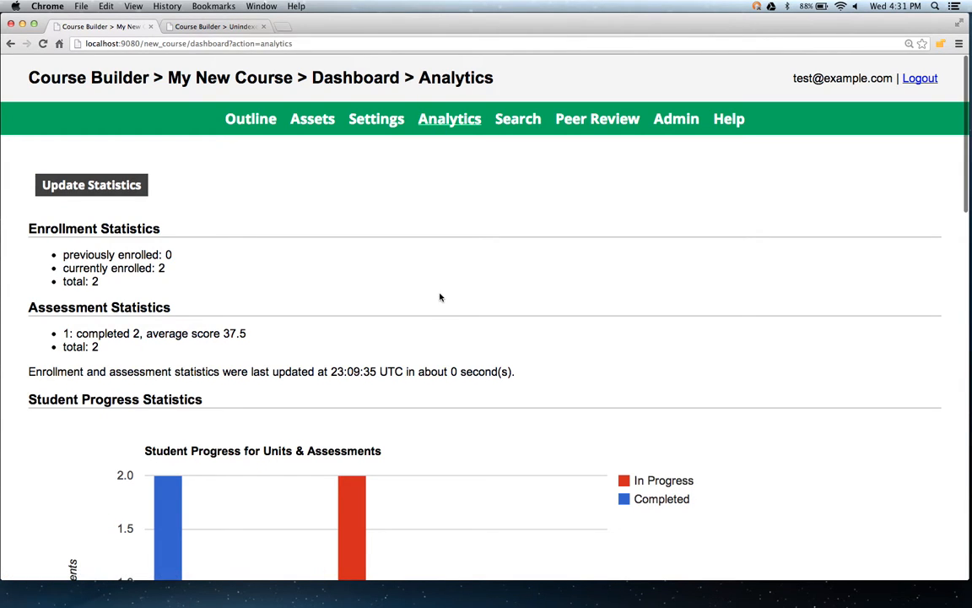
scroll(down, 3)
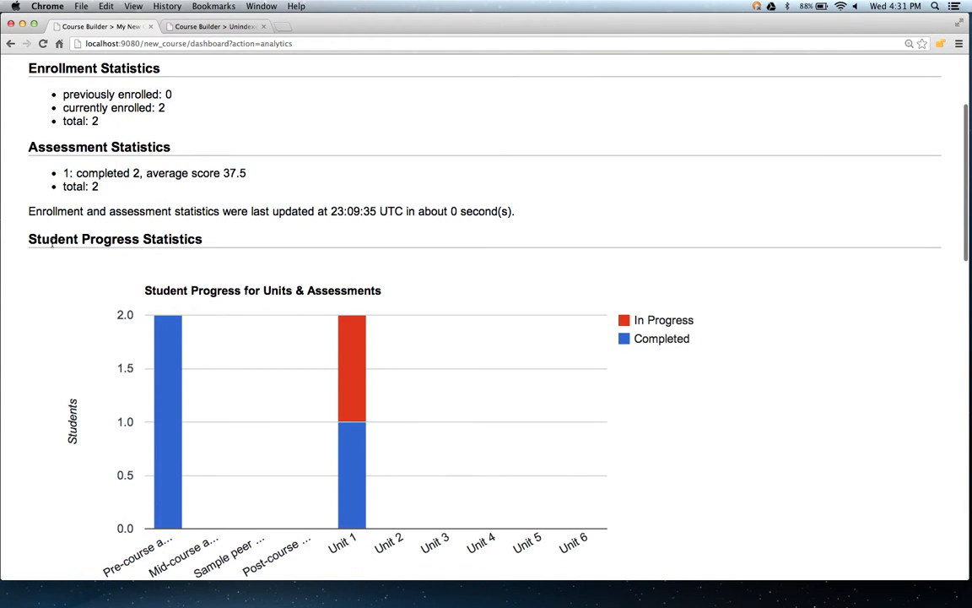
scroll(down, 3)
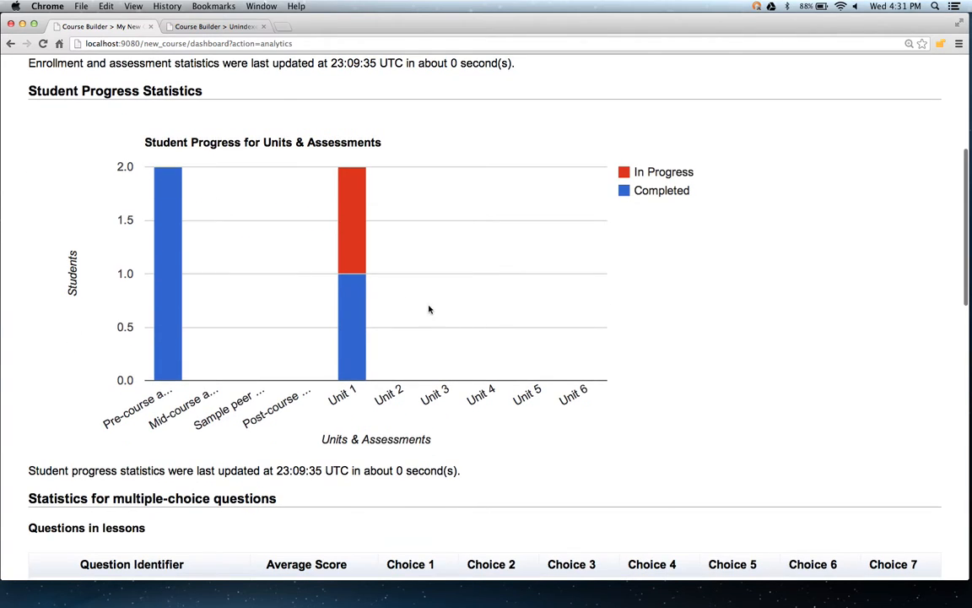
mouse_move(162, 105)
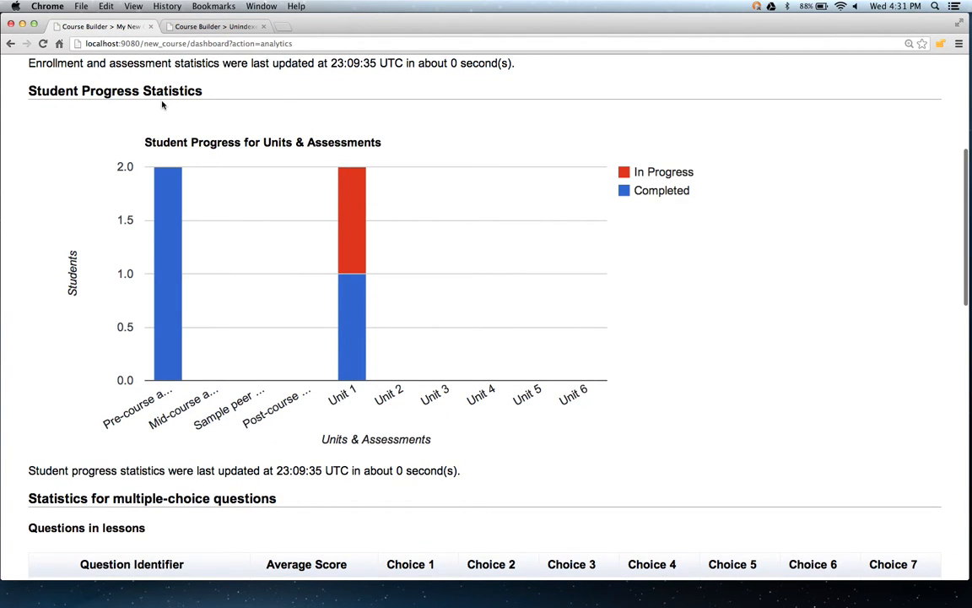
mouse_move(162, 206)
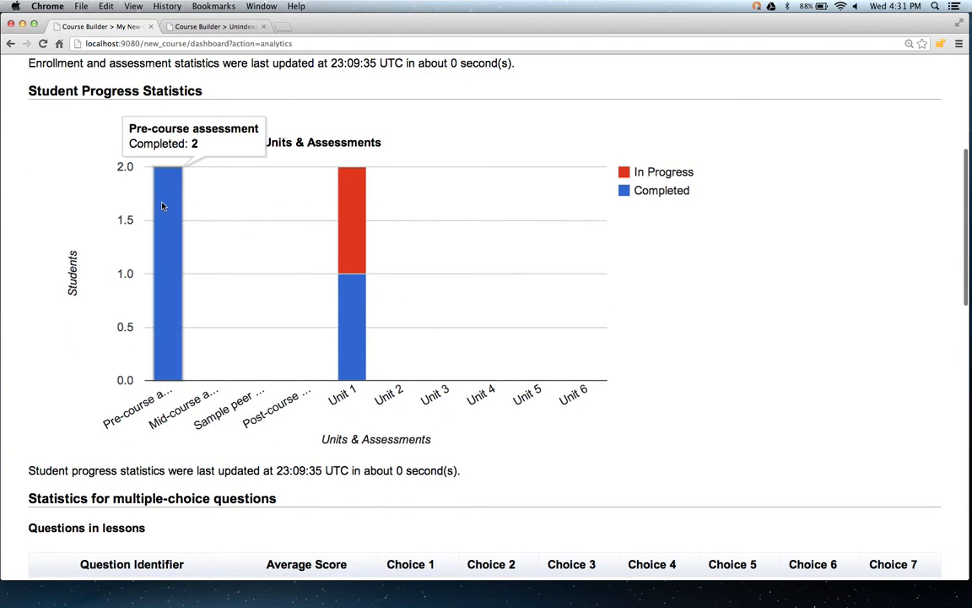
mouse_move(171, 253)
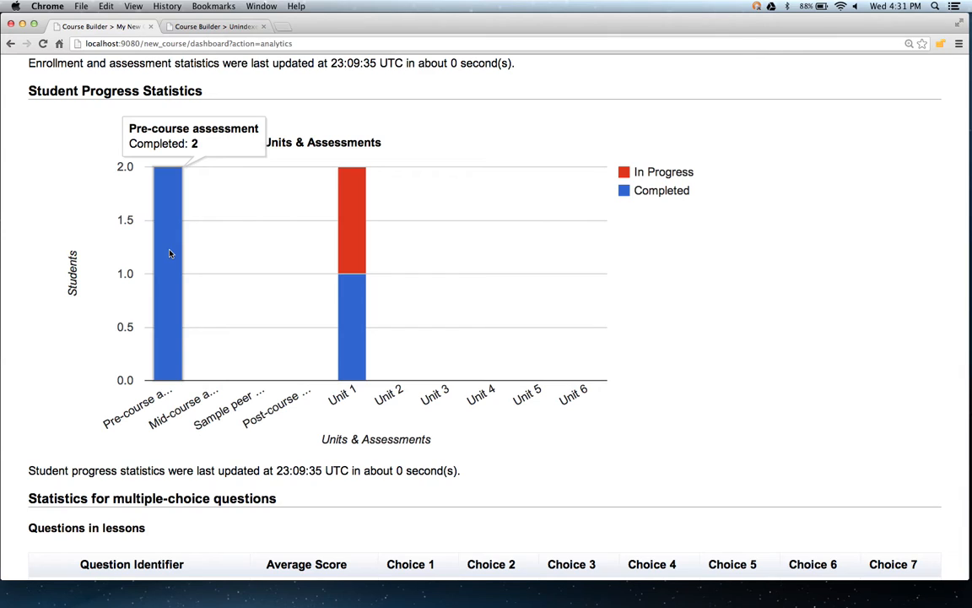
mouse_move(424, 279)
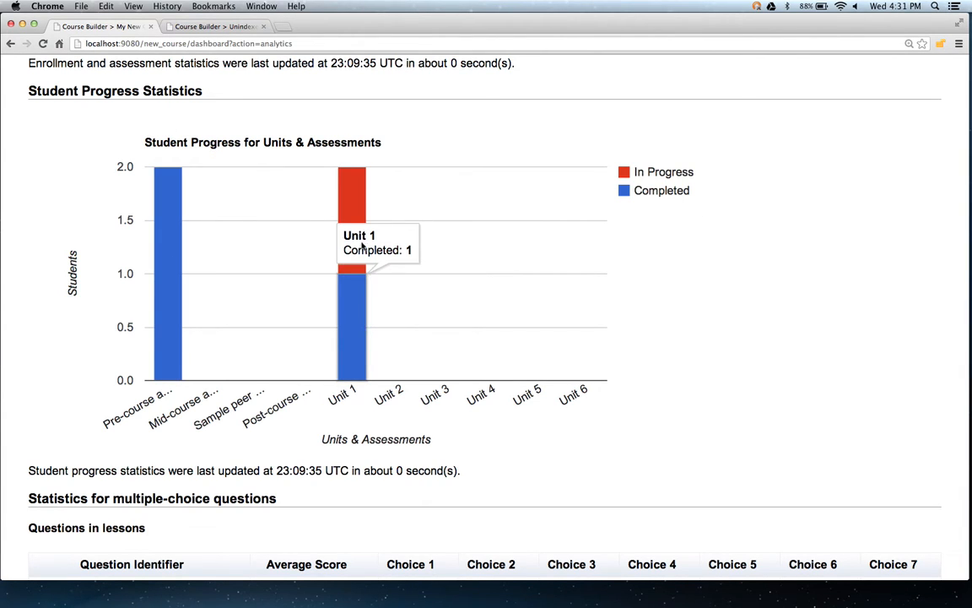
mouse_move(346, 192)
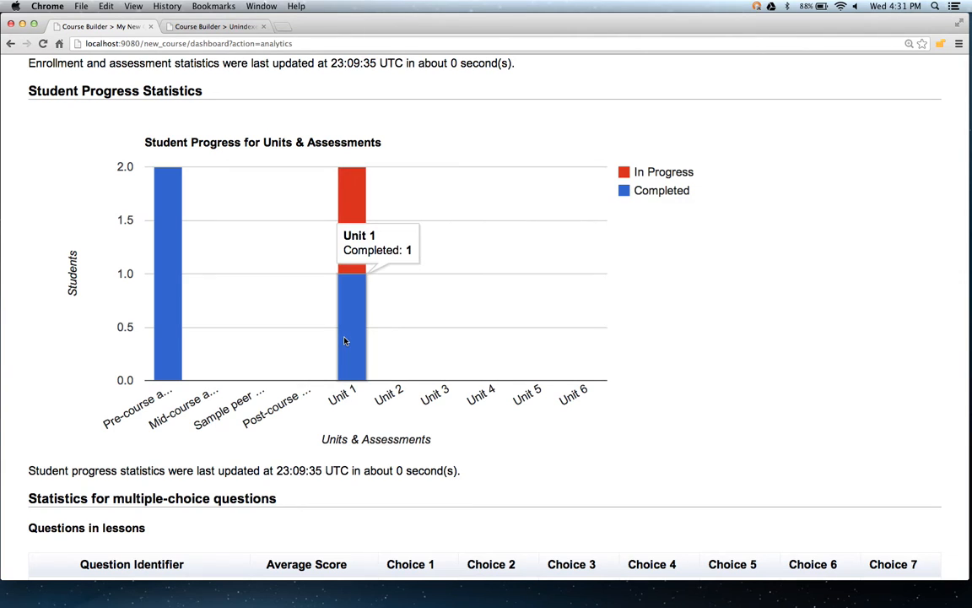
scroll(down, 3)
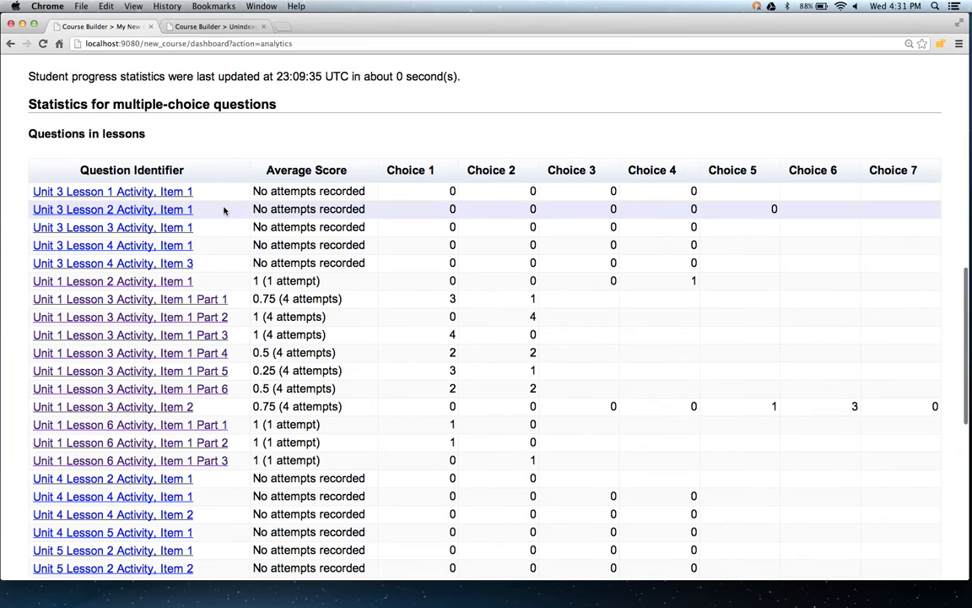
- Review the multiple-choice question statistics tables and return to the course outline
scroll(down, 3)
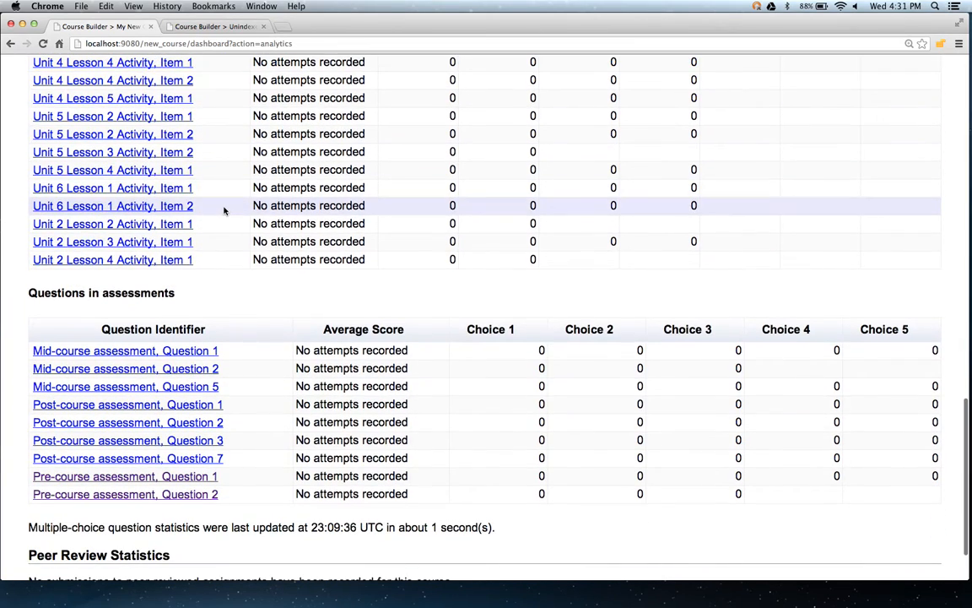
scroll(up, 3)
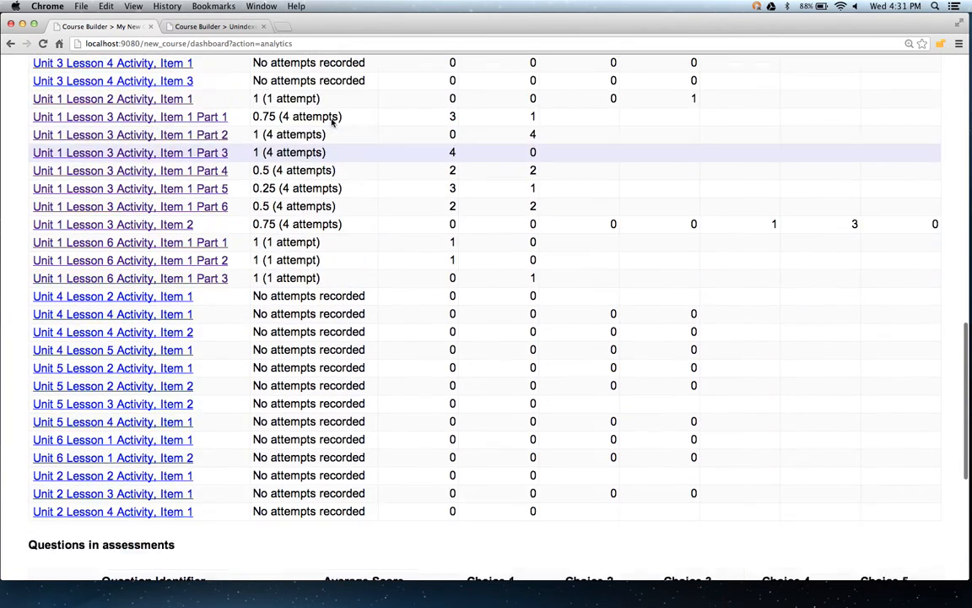
scroll(down, 3)
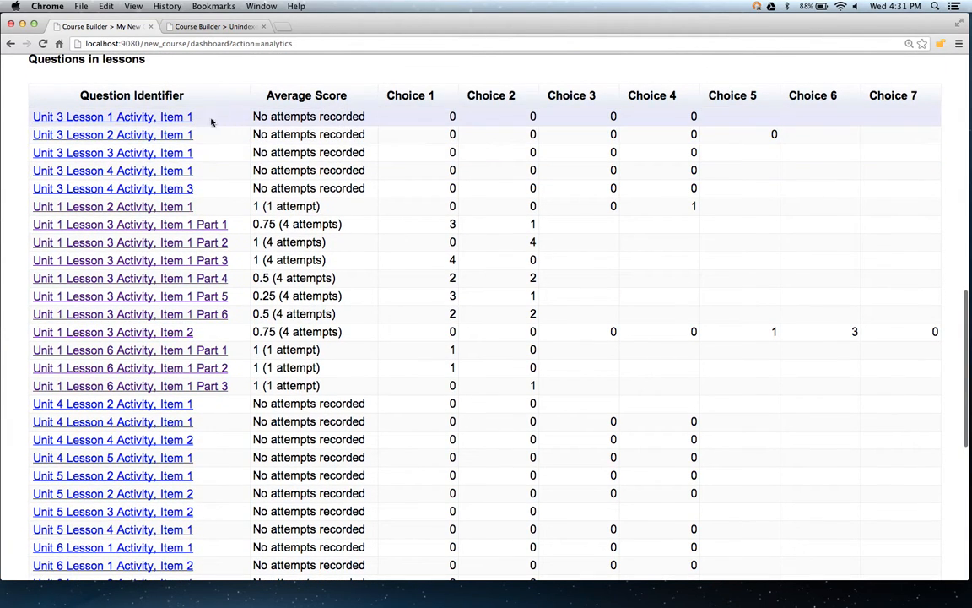
mouse_move(253, 206)
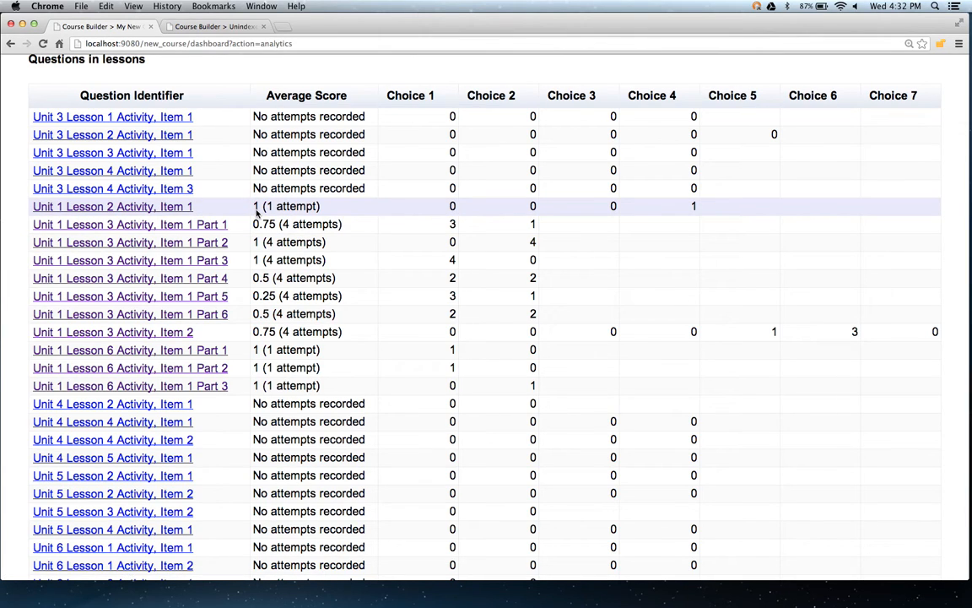
mouse_move(284, 223)
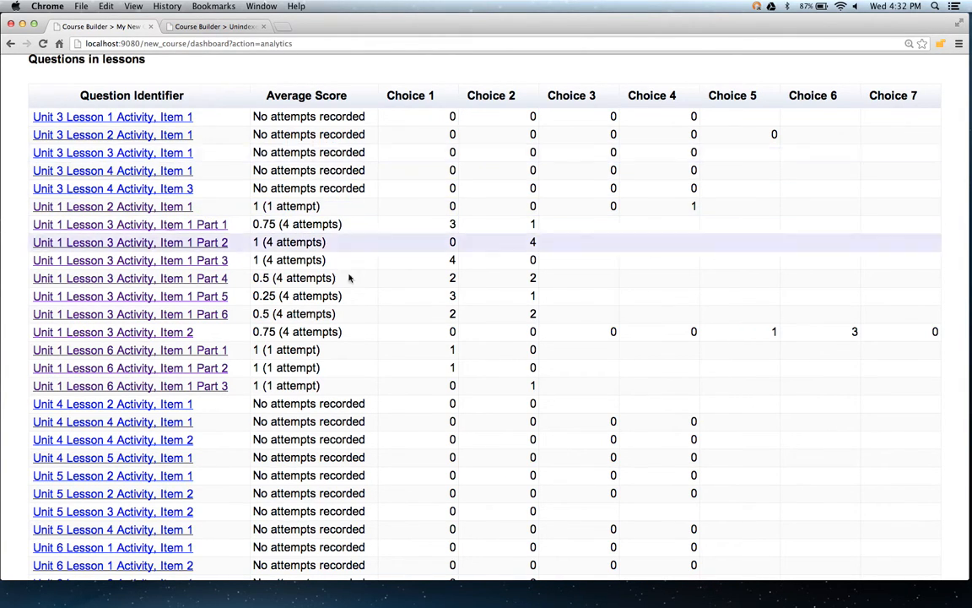
click(250, 118)
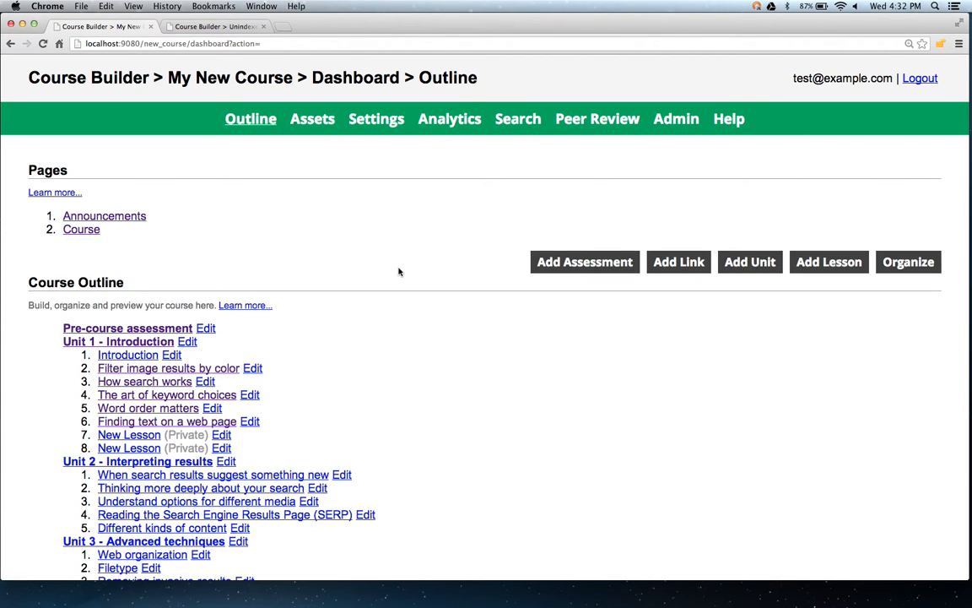
mouse_move(638, 395)
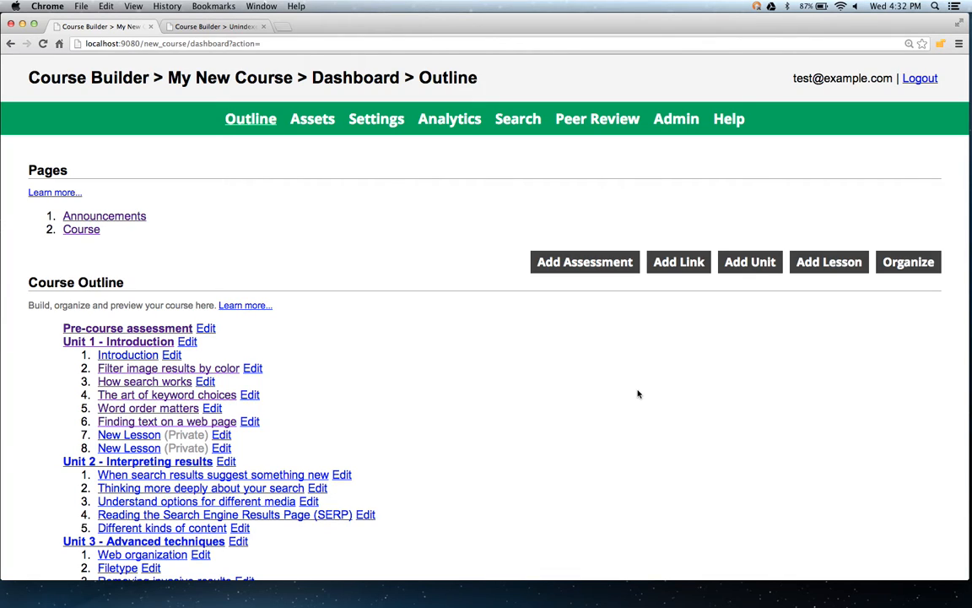
mouse_move(738, 324)
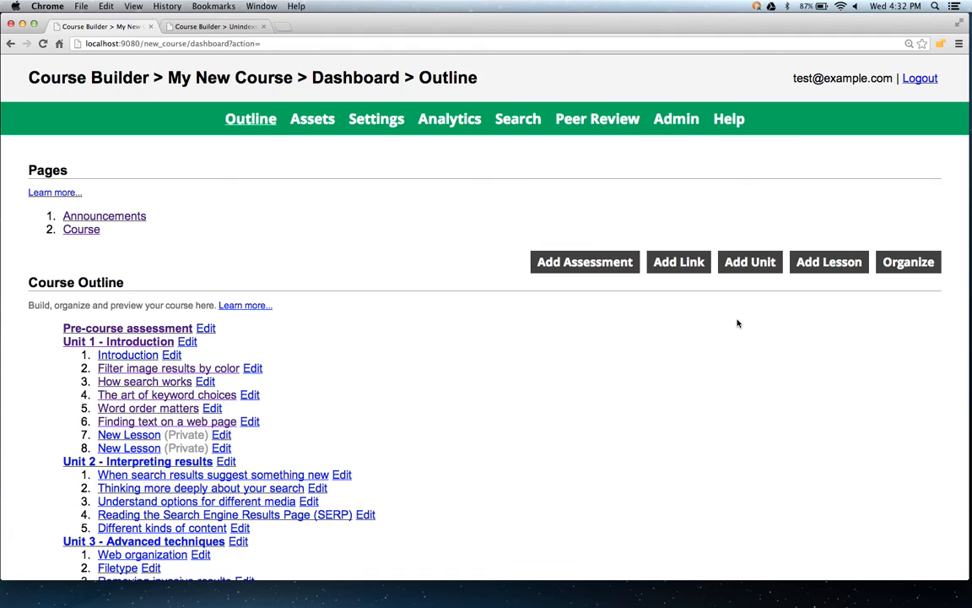
- Add a Unit 1 lesson containing a Student Text File Upload component (display length 100), then view Assets
click(829, 262)
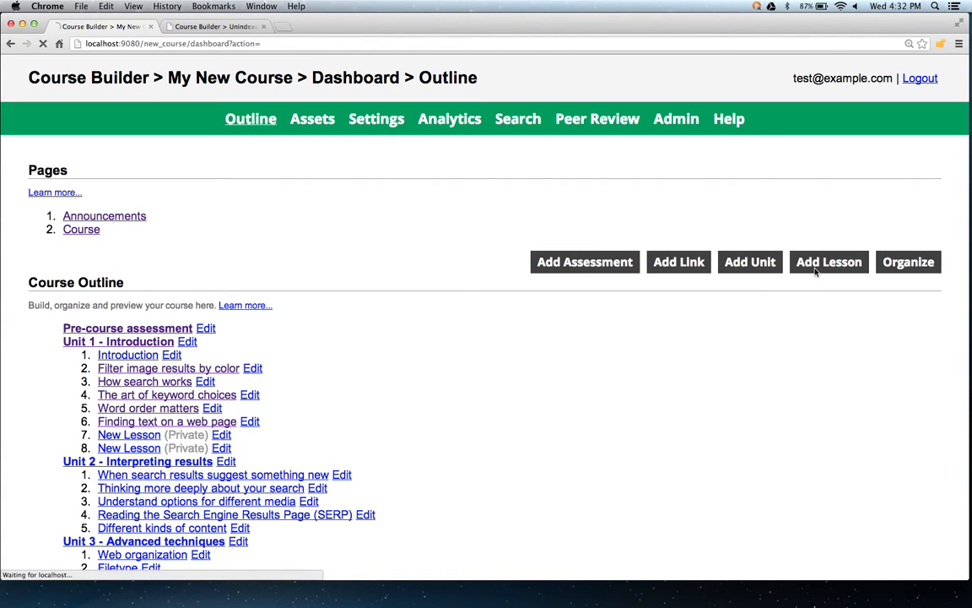
click(829, 262)
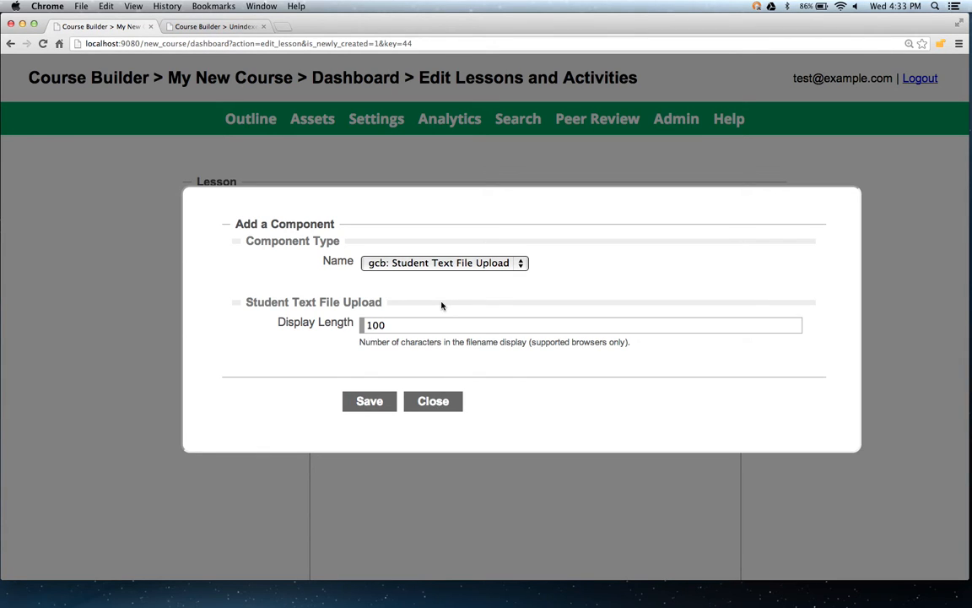
click(433, 402)
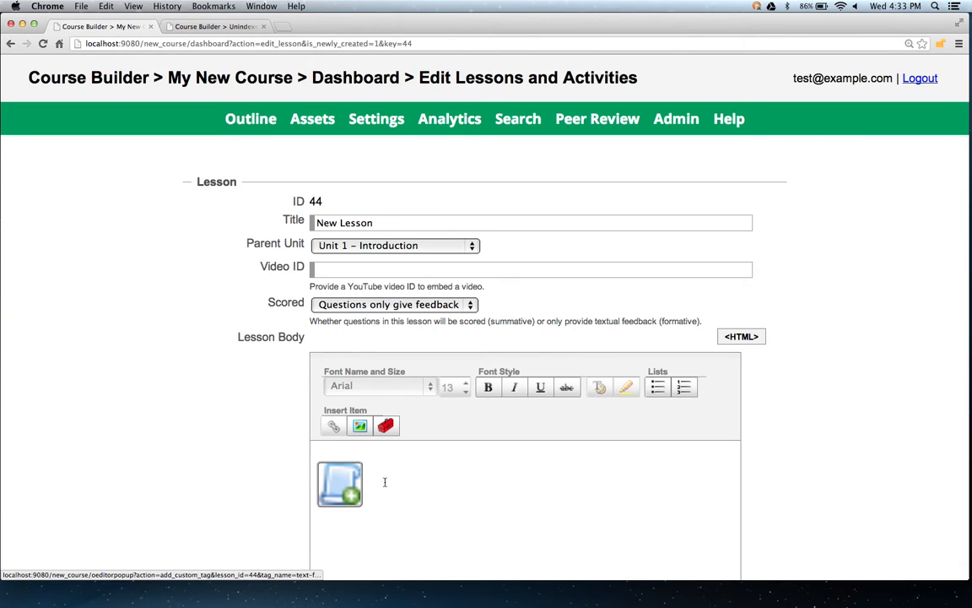
click(312, 119)
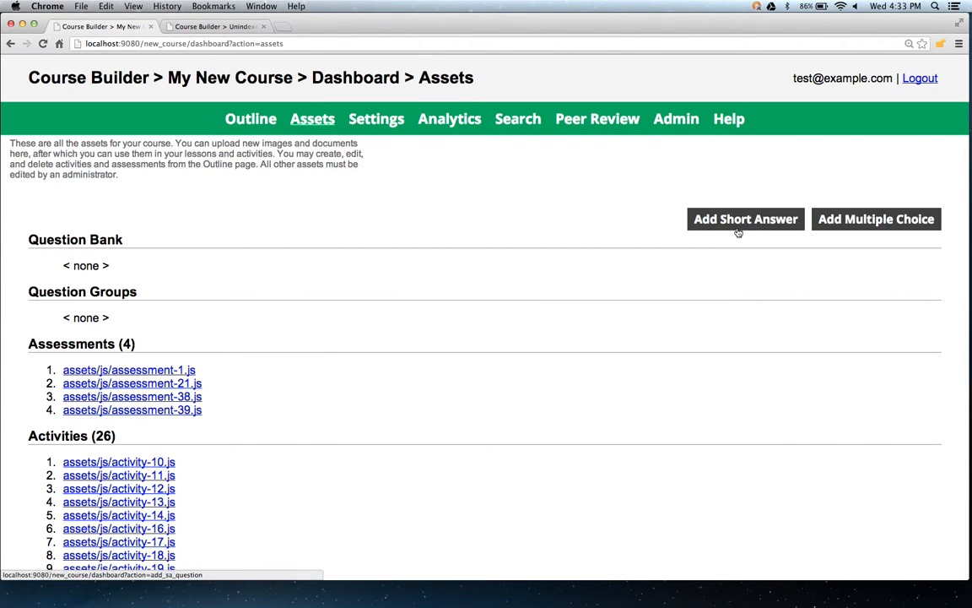
- Go to My New Course's student-facing page with its unit schedule and search box
click(746, 219)
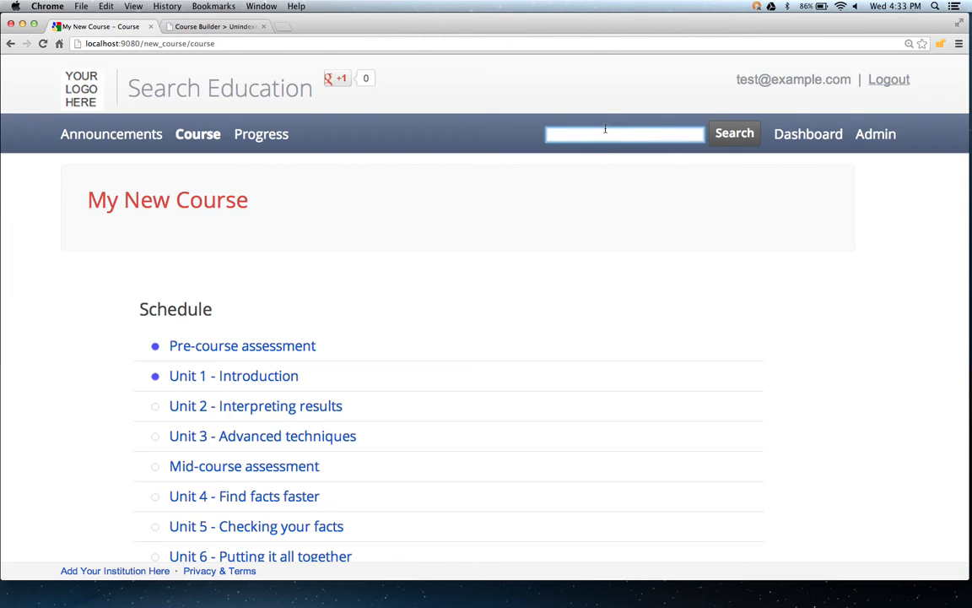
- Show My New Course's search index overview listing 342 indexed documents by type
click(624, 134)
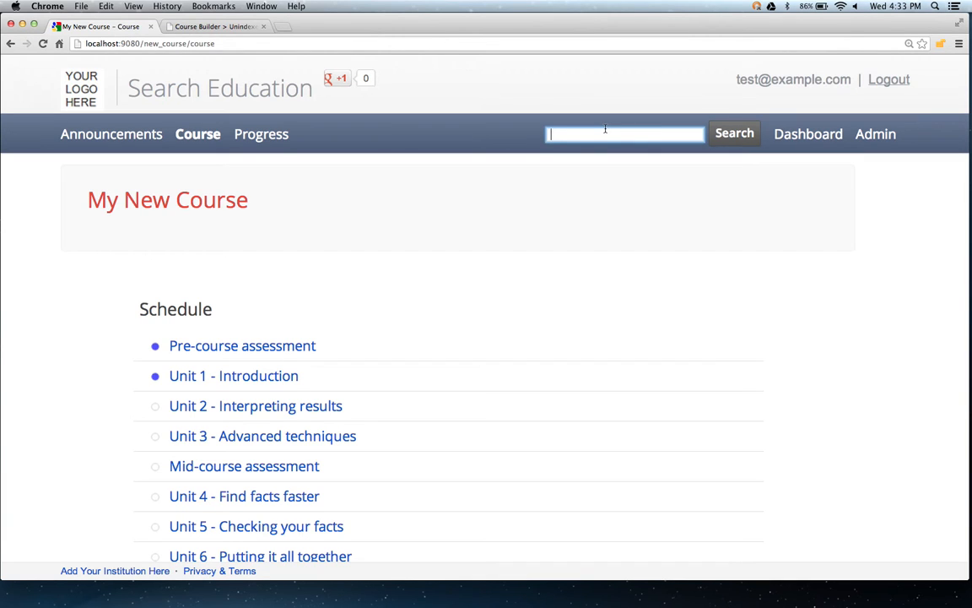
click(807, 134)
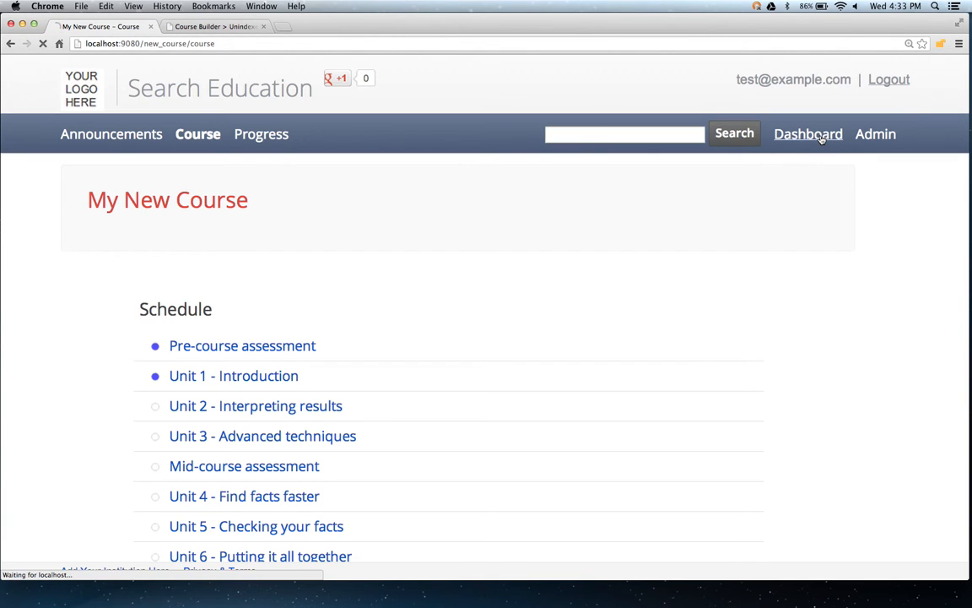
click(807, 134)
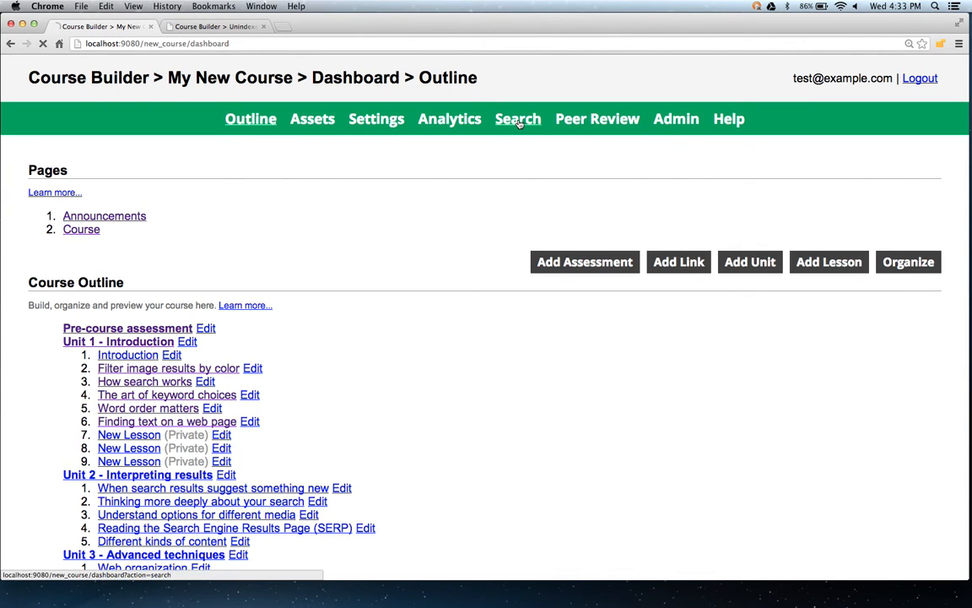
click(518, 118)
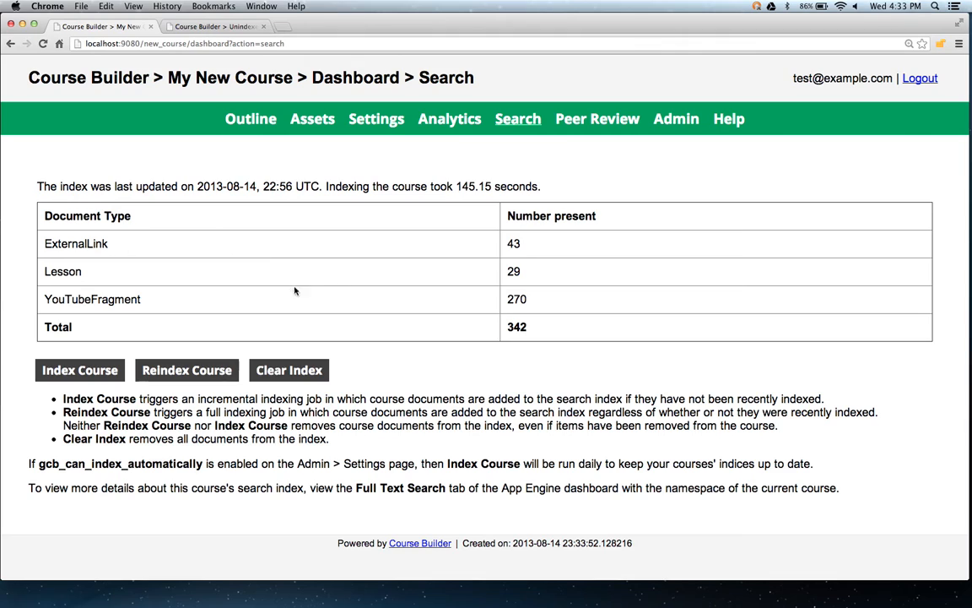
mouse_move(322, 244)
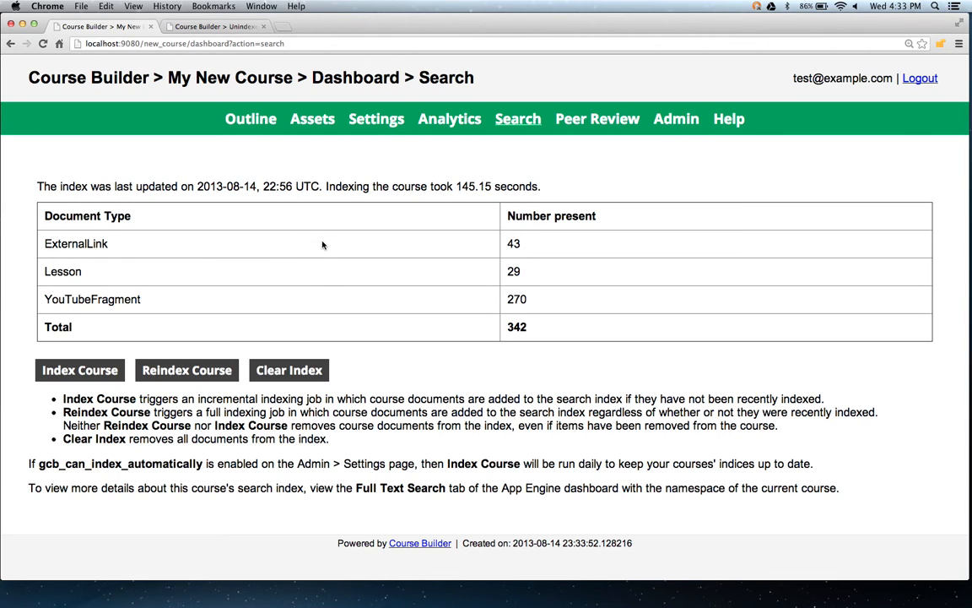
mouse_move(464, 267)
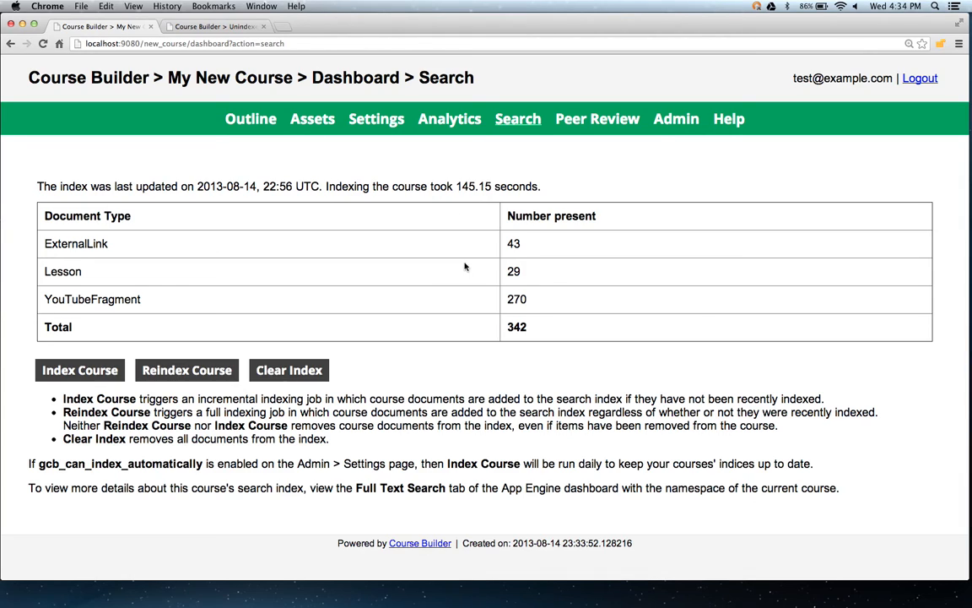
mouse_move(412, 228)
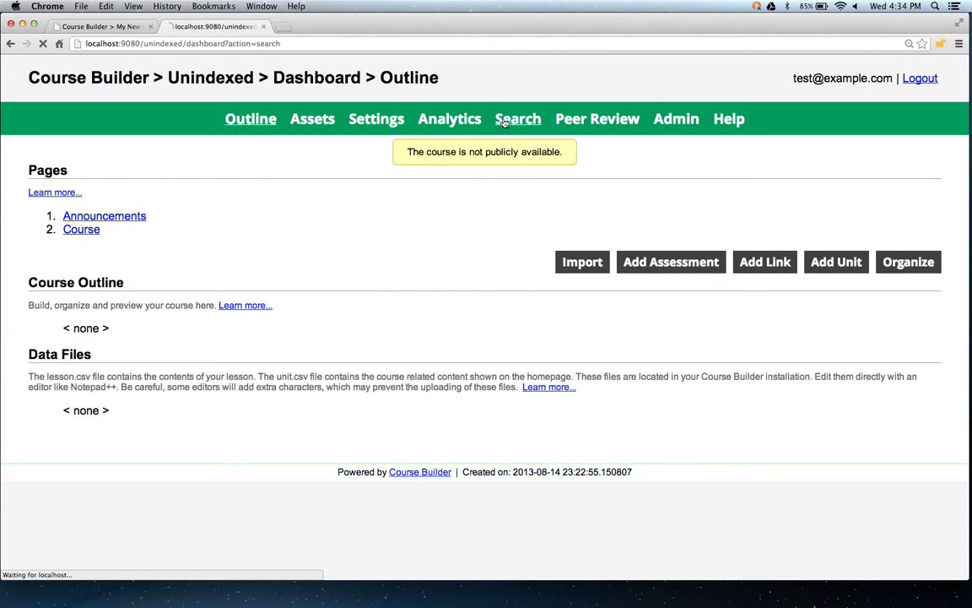
- Check the Unindexed course's never-indexed search status, then enter 'eff' in My New Course's search box
click(518, 118)
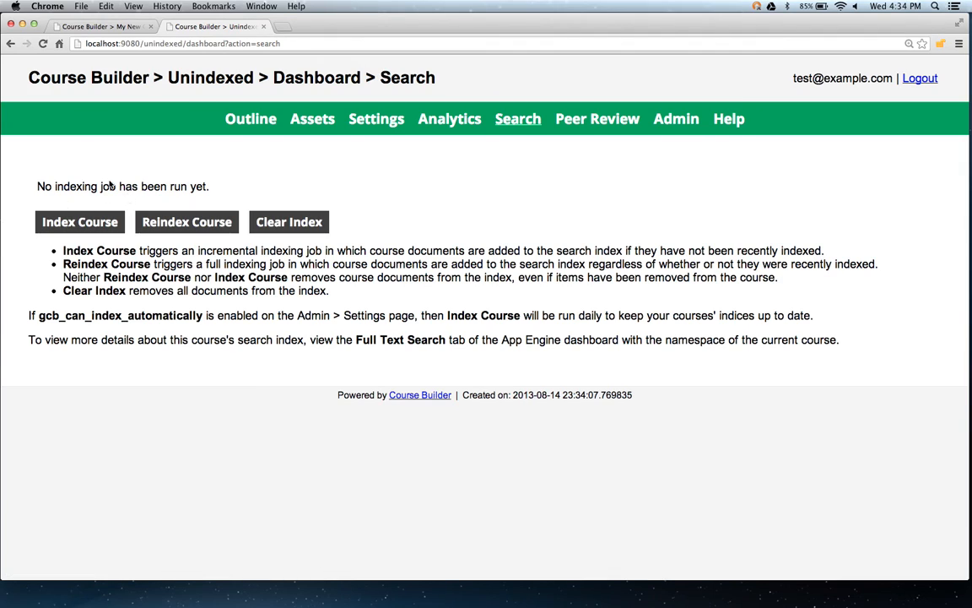
mouse_move(88, 199)
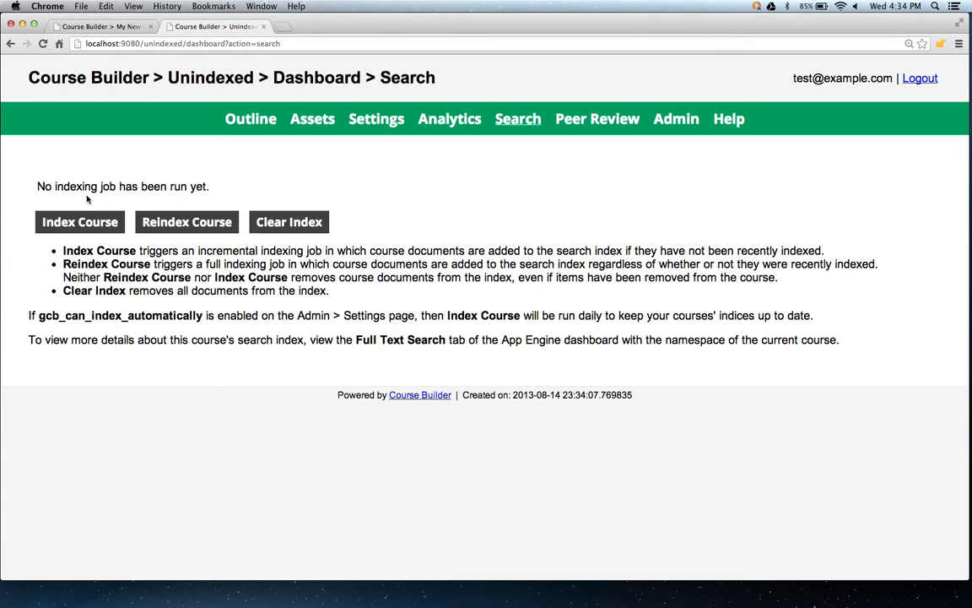
text(eff)
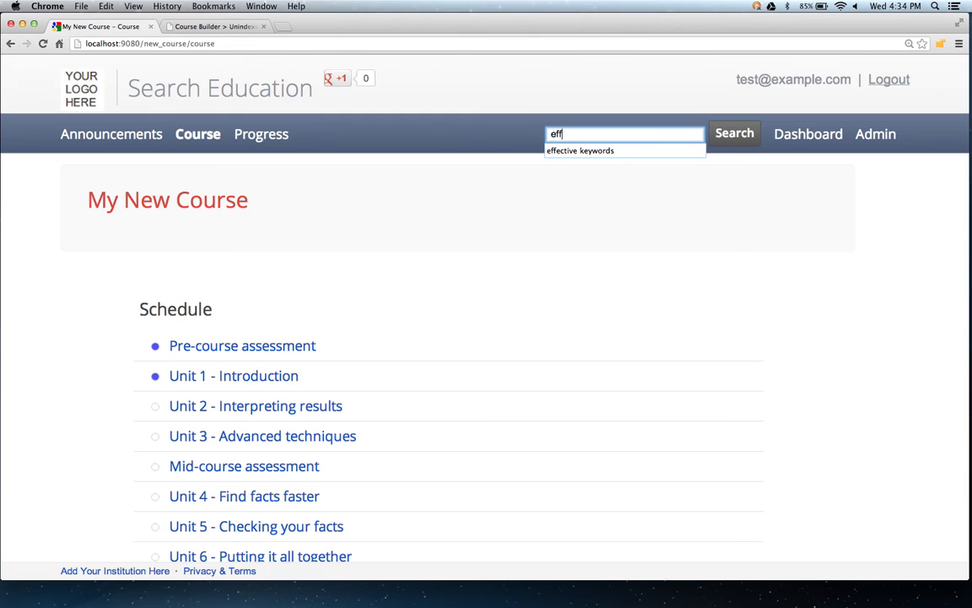
- Search for 'effective keywords', returning three matching lesson results
click(581, 150)
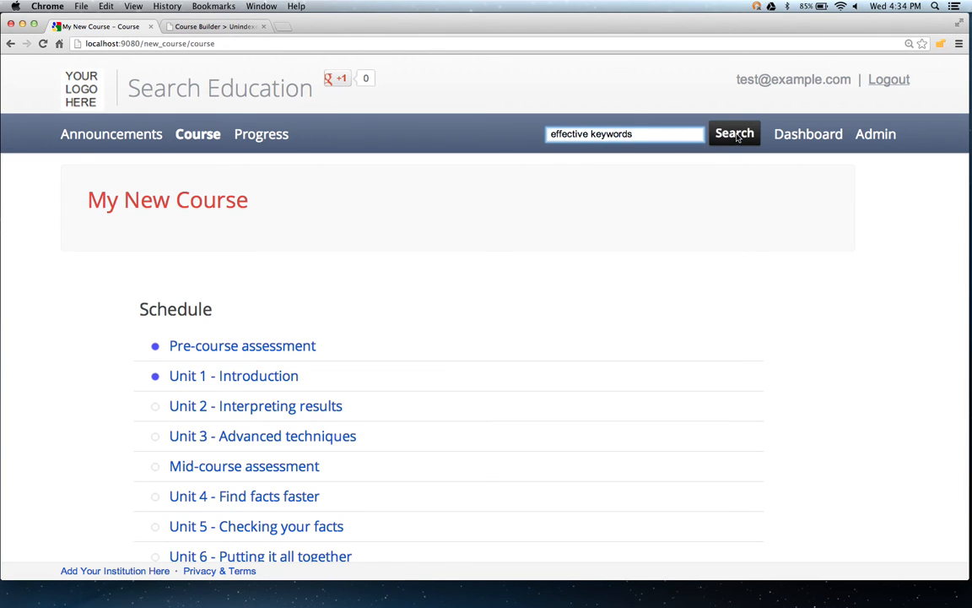
click(733, 134)
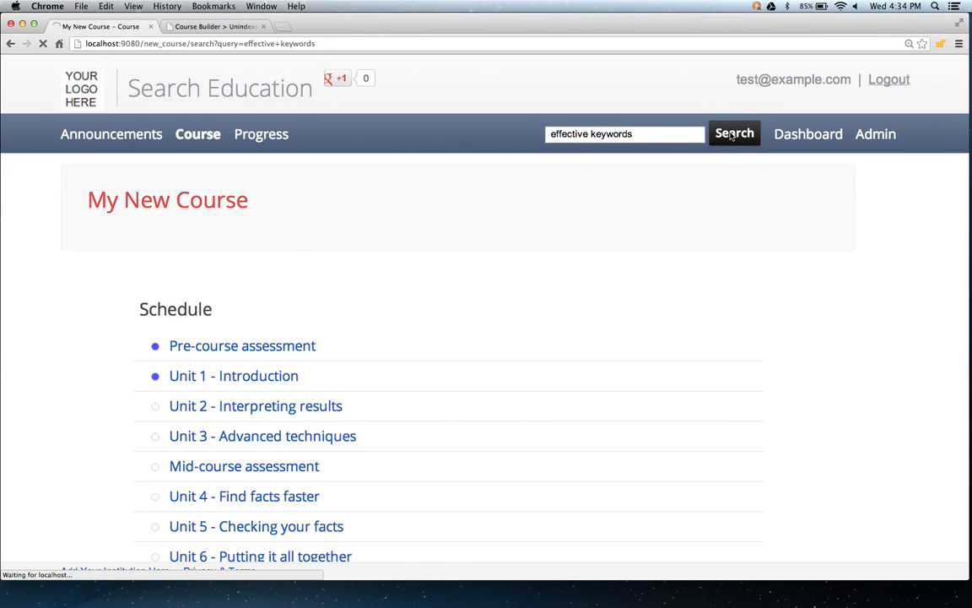
click(733, 134)
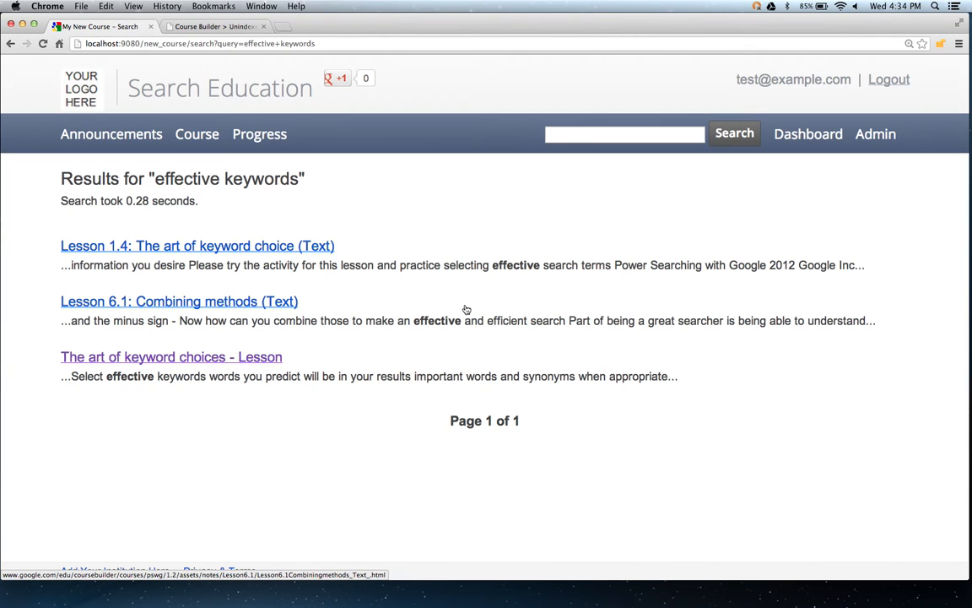